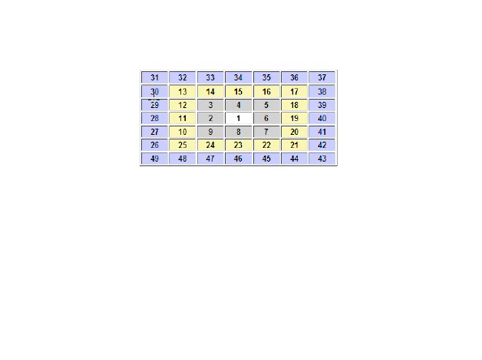
{"action": "mouse_move", "coordinate": [126, 130]}
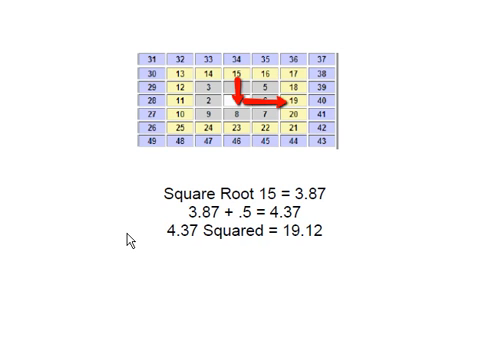
{"action": "mouse_move", "coordinate": [124, 198]}
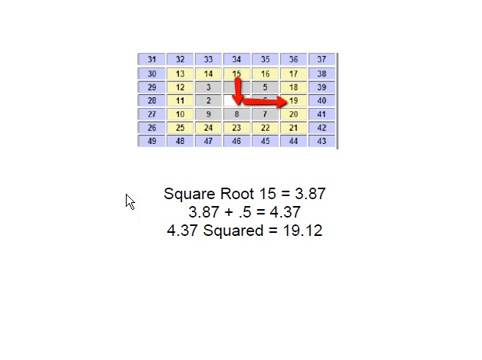